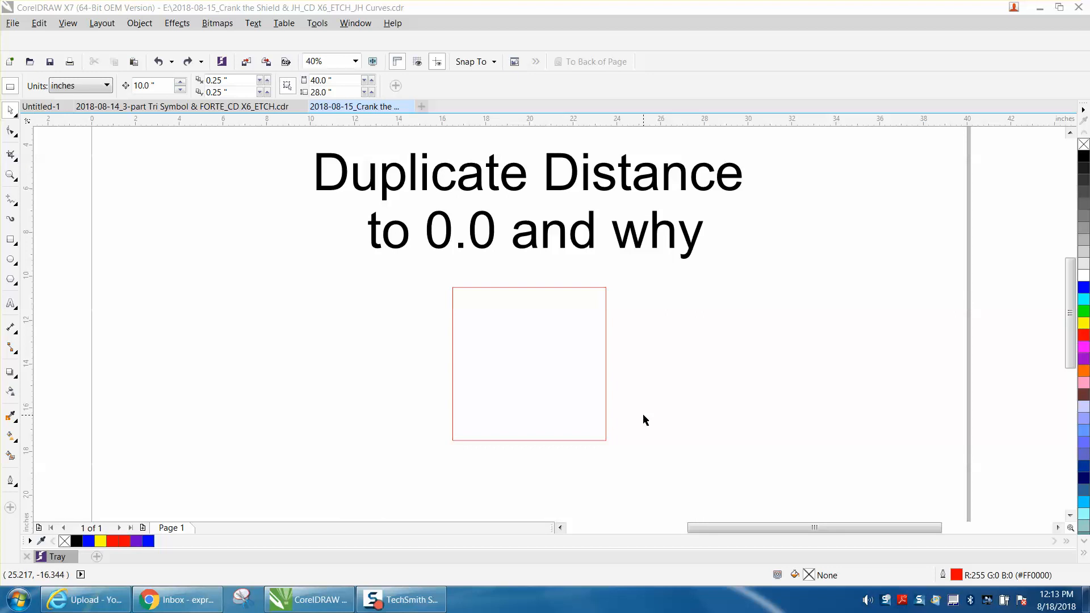
mouse_move(666, 301)
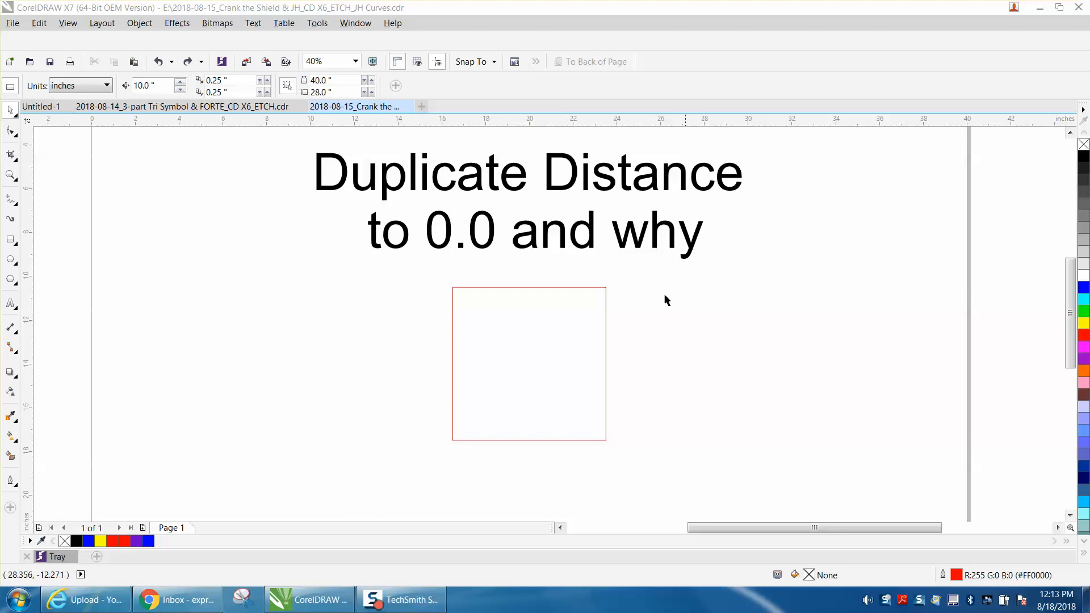
mouse_move(514, 287)
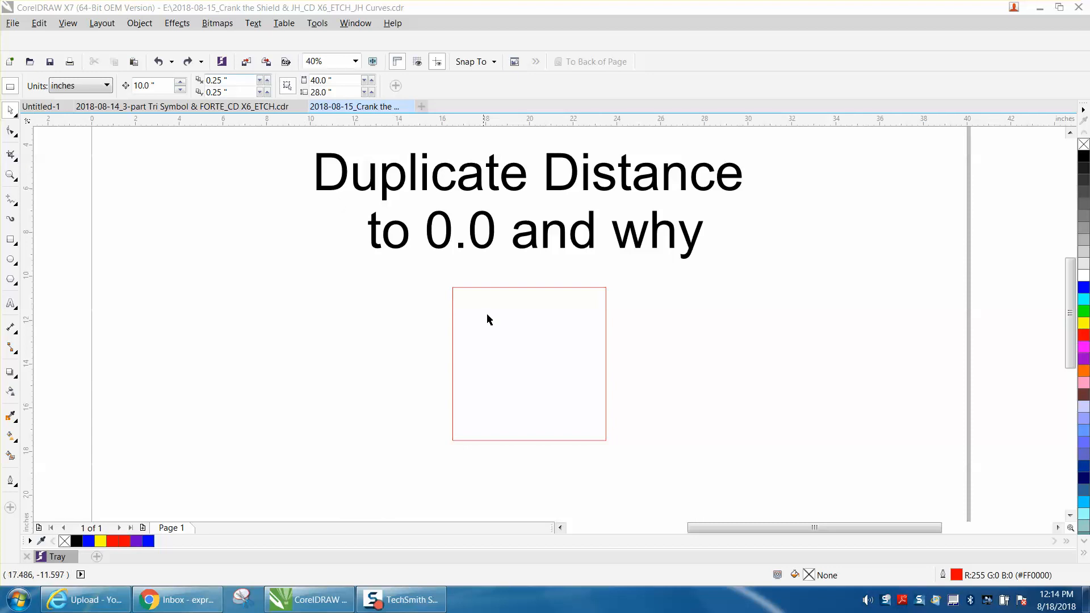
Select the red square and set both duplicate distance values to 0
click(529, 364)
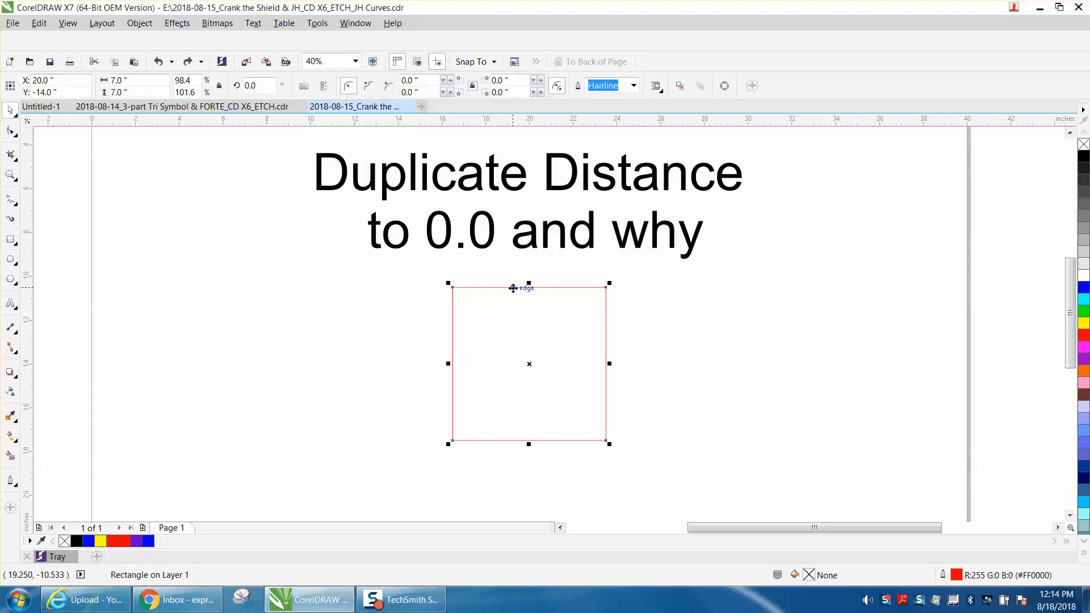
drag(529, 363, 534, 358)
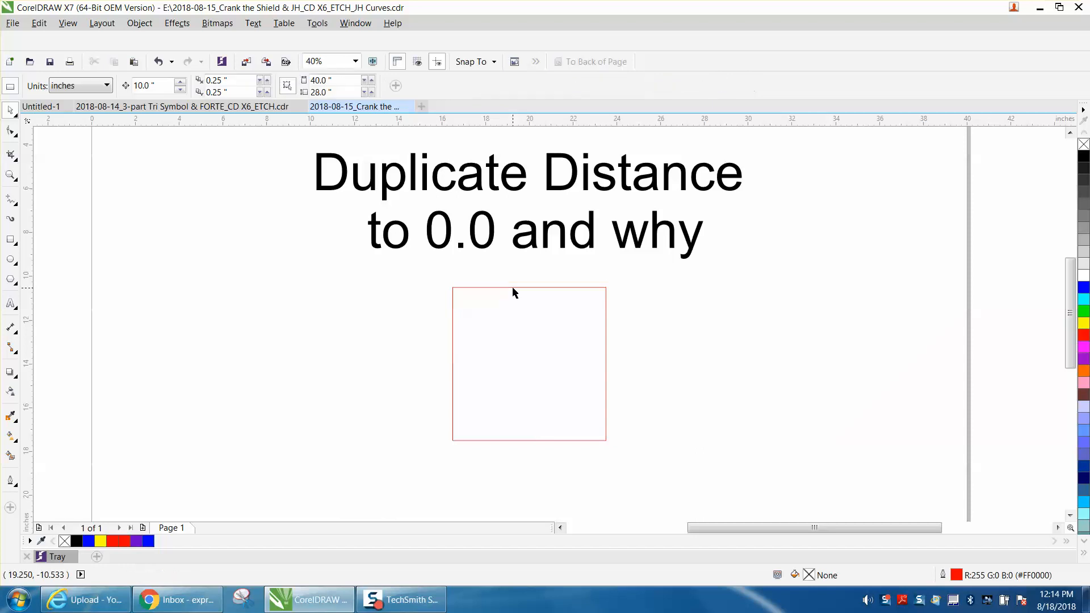
click(226, 80)
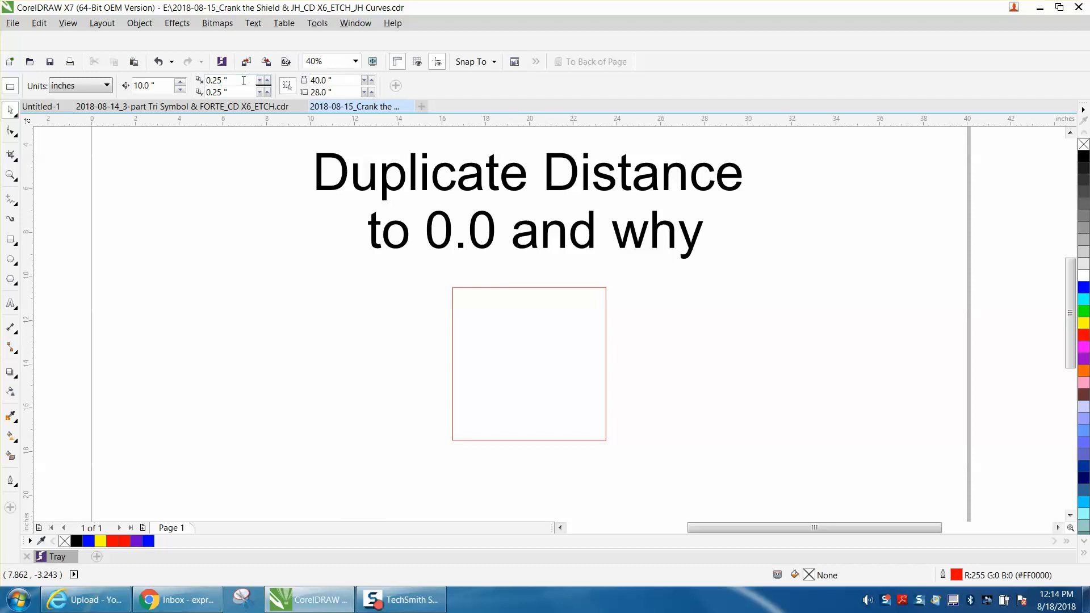
text(0)
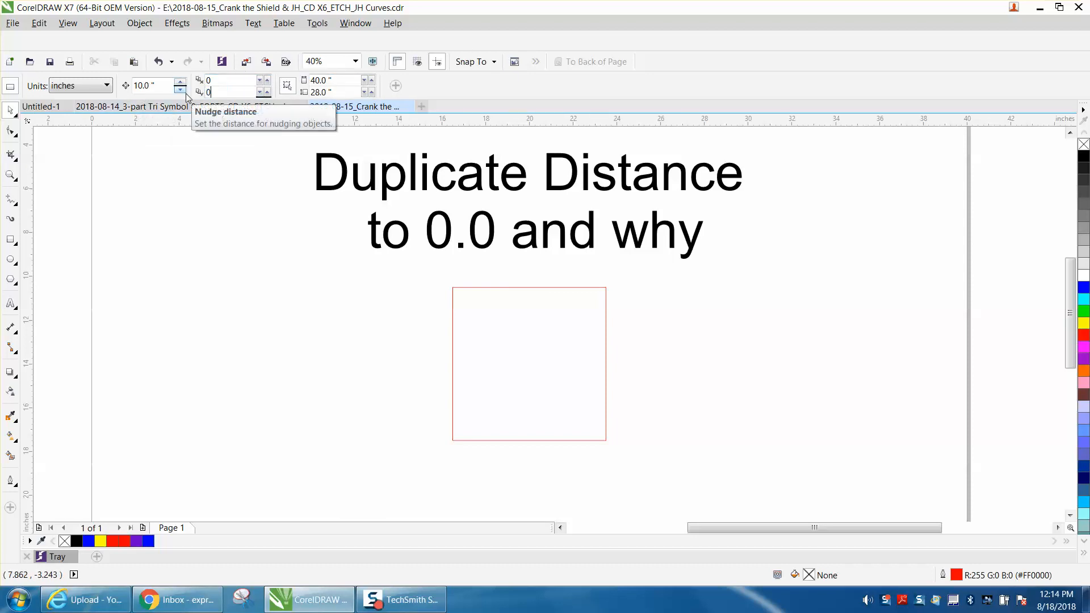
click(317, 23)
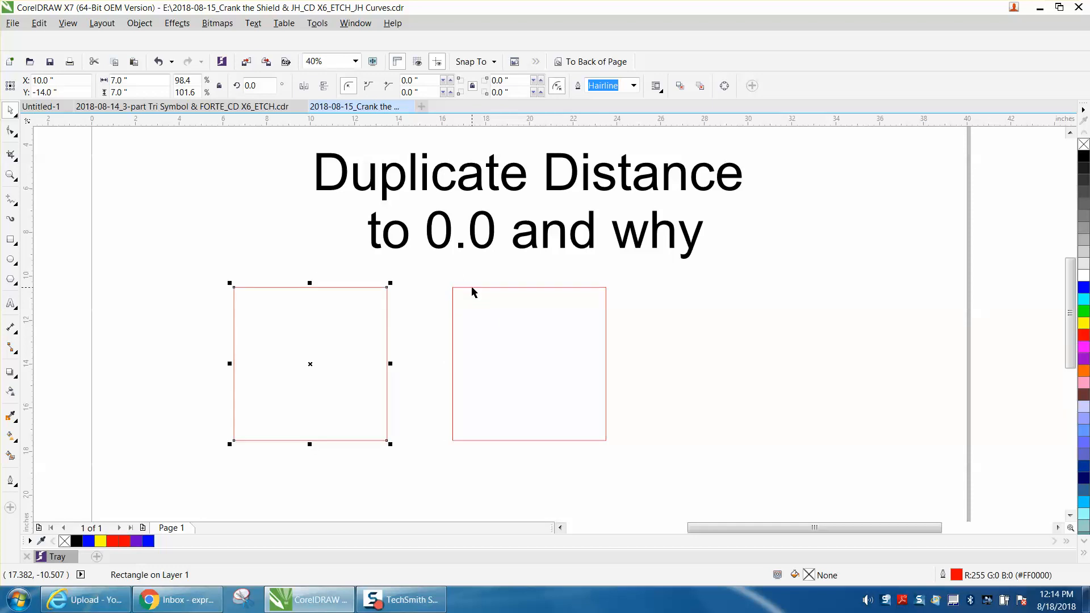
Deselect everything and select the square copy on the left
click(224, 287)
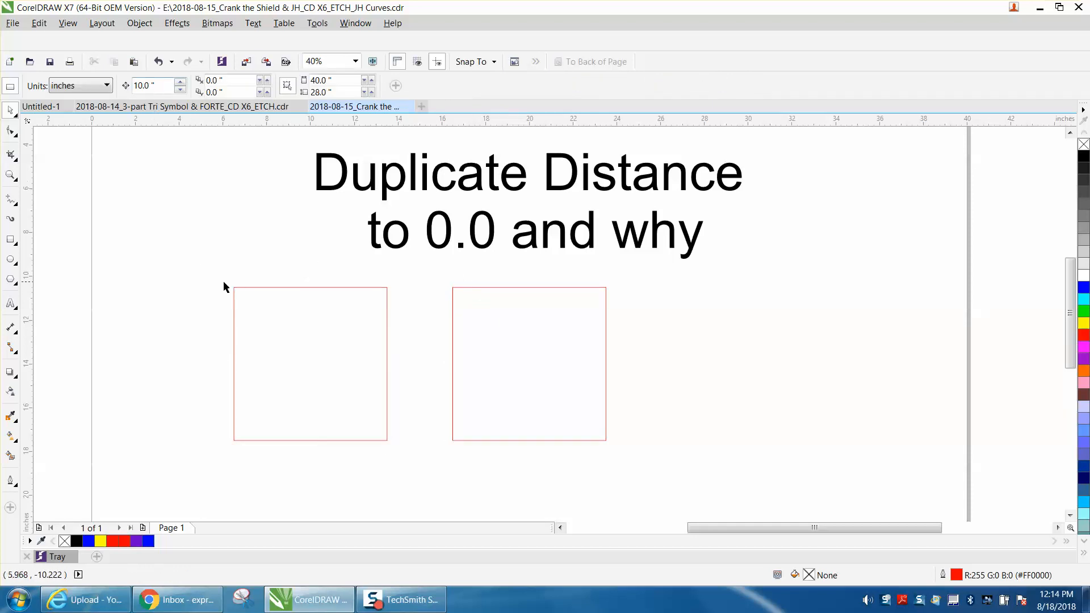
click(310, 363)
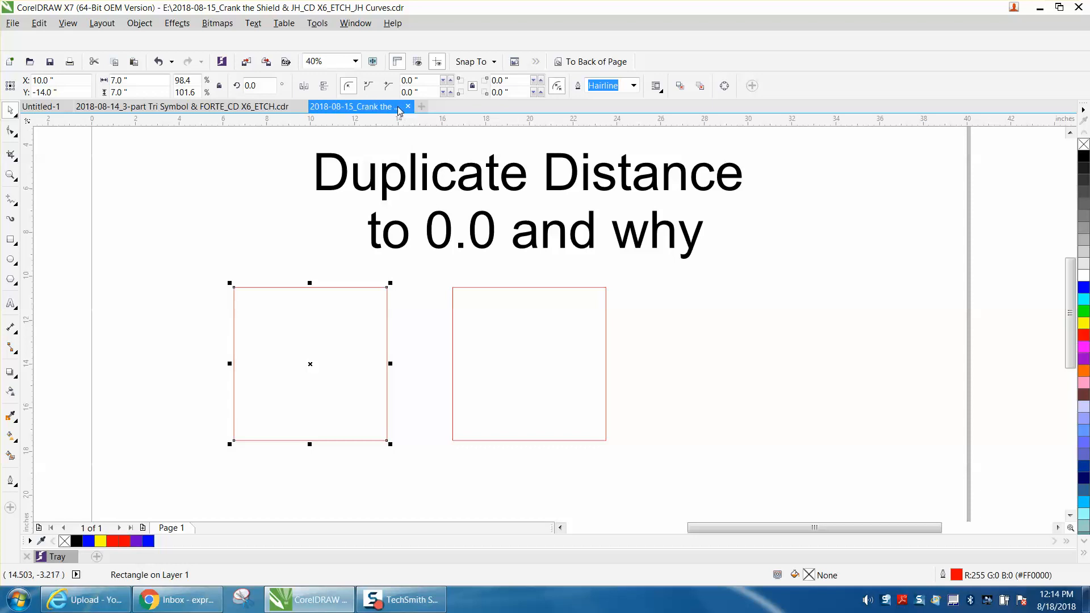
mouse_move(368, 87)
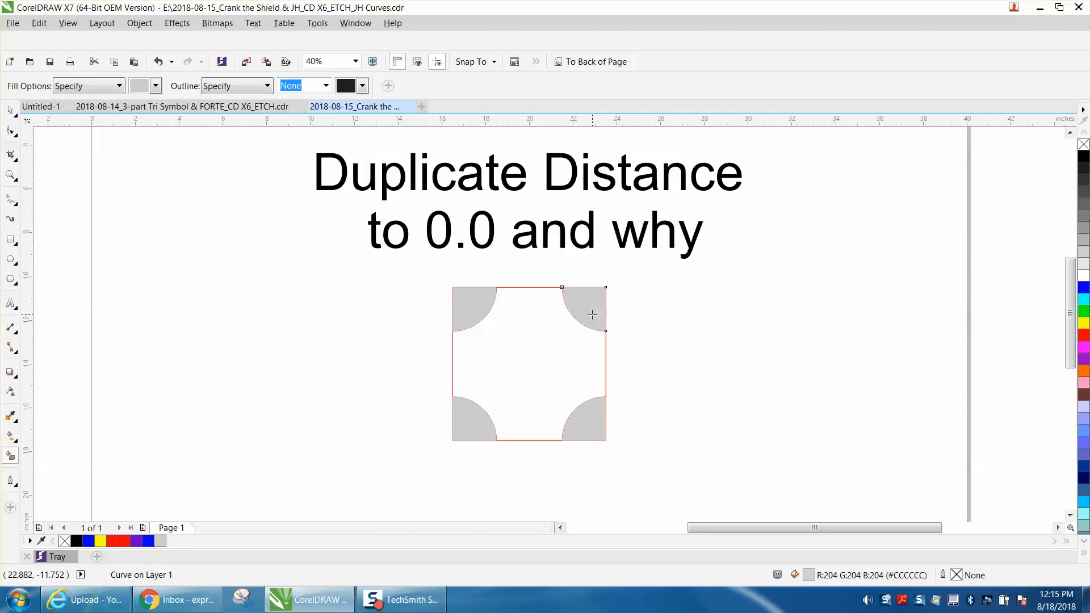
Drag two gray corner pieces away from the square toward the right
drag(591, 313, 802, 310)
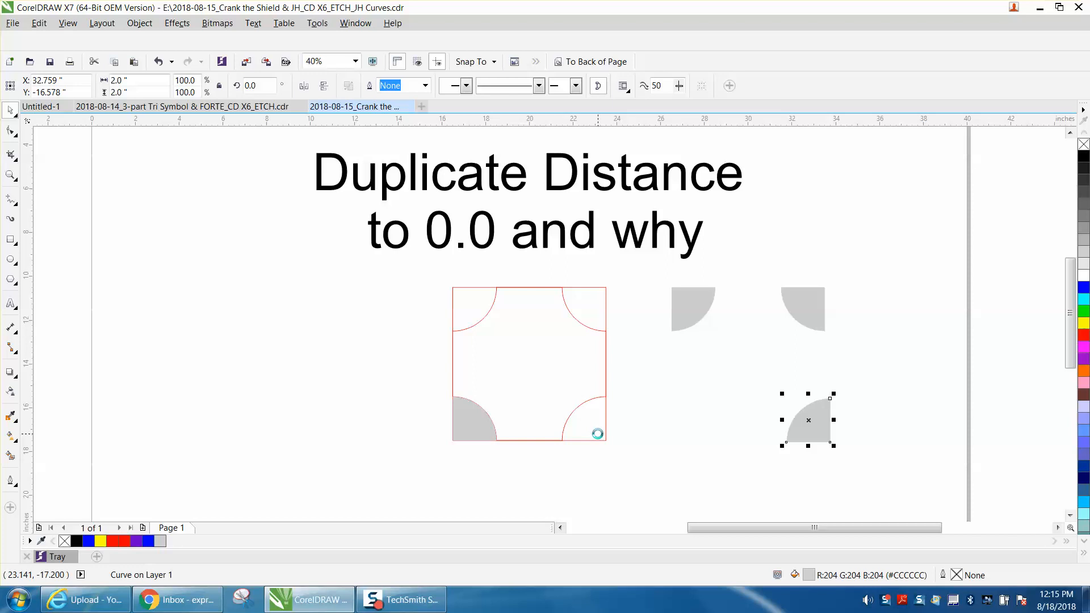
drag(808, 419, 697, 419)
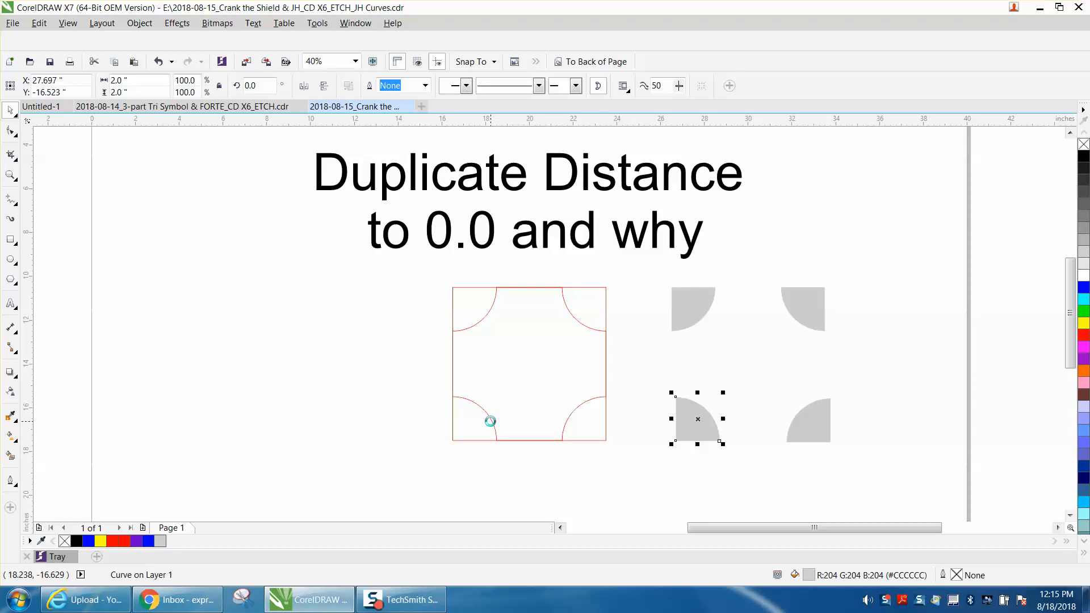
mouse_move(595, 335)
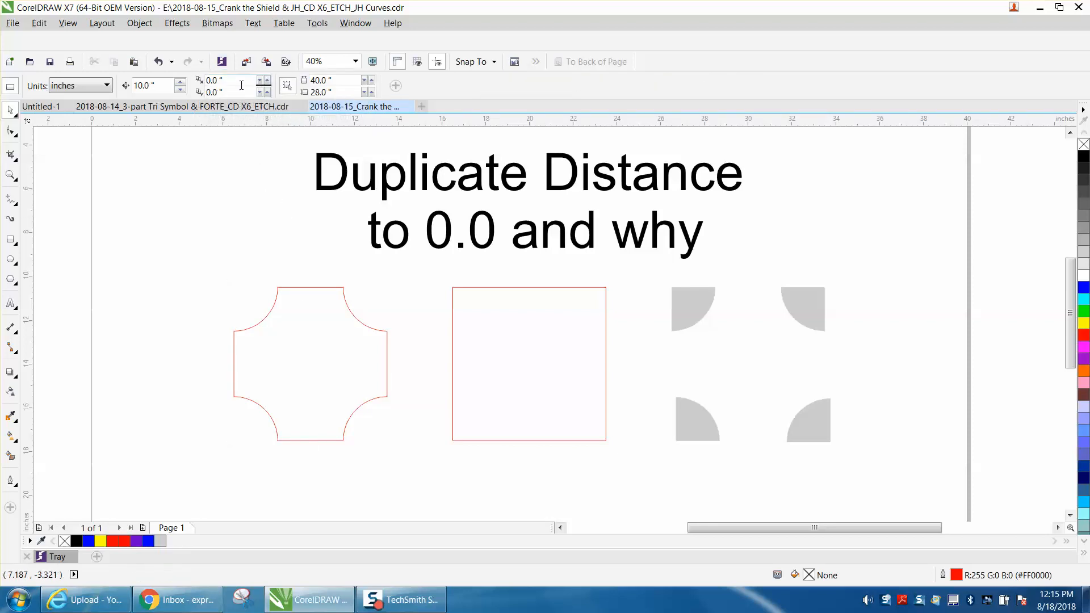
mouse_move(456, 285)
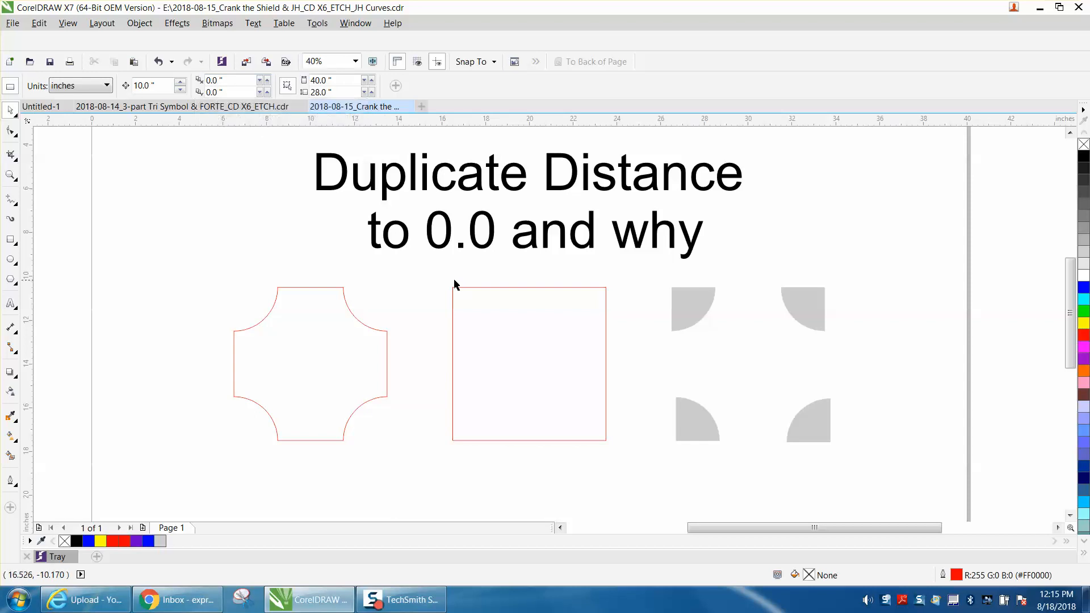
Select the plain red square on the left
click(310, 363)
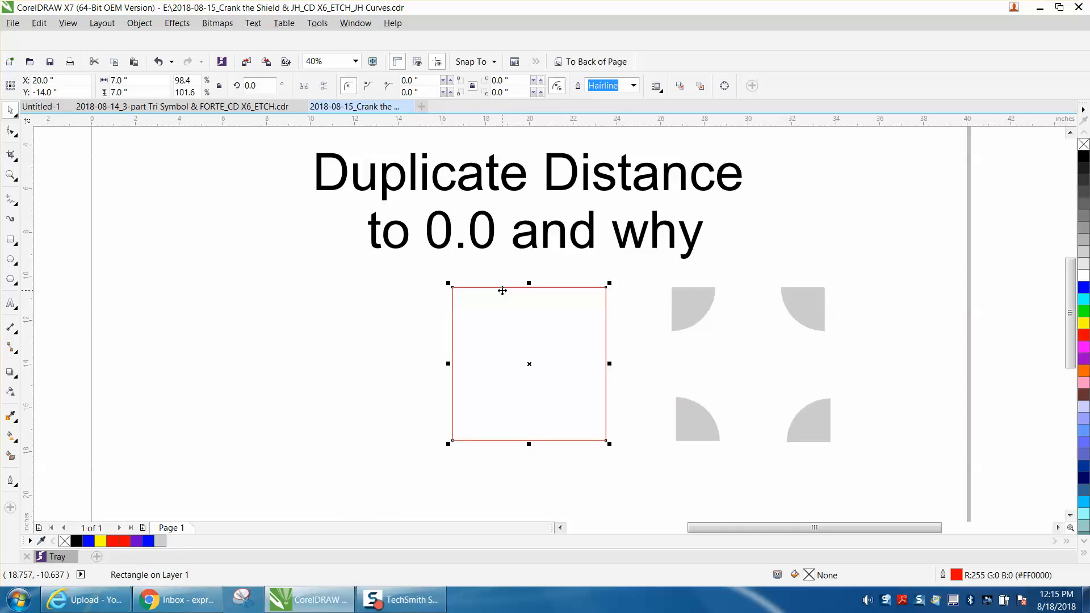
Copy the square, size it to 4 inches, and give it a 2 pt black outline
drag(529, 364, 310, 364)
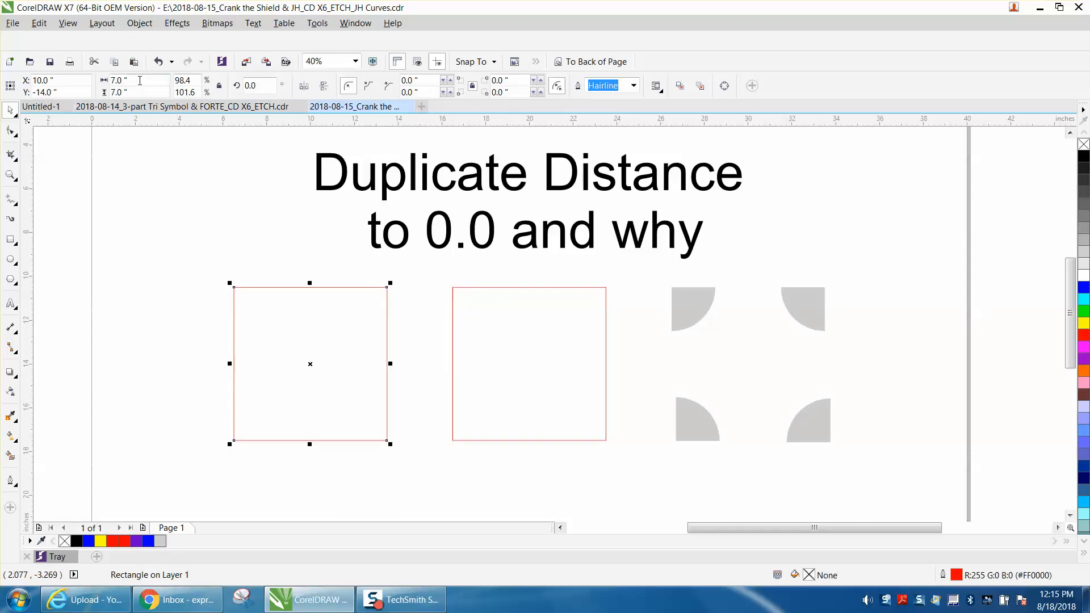
text(4)
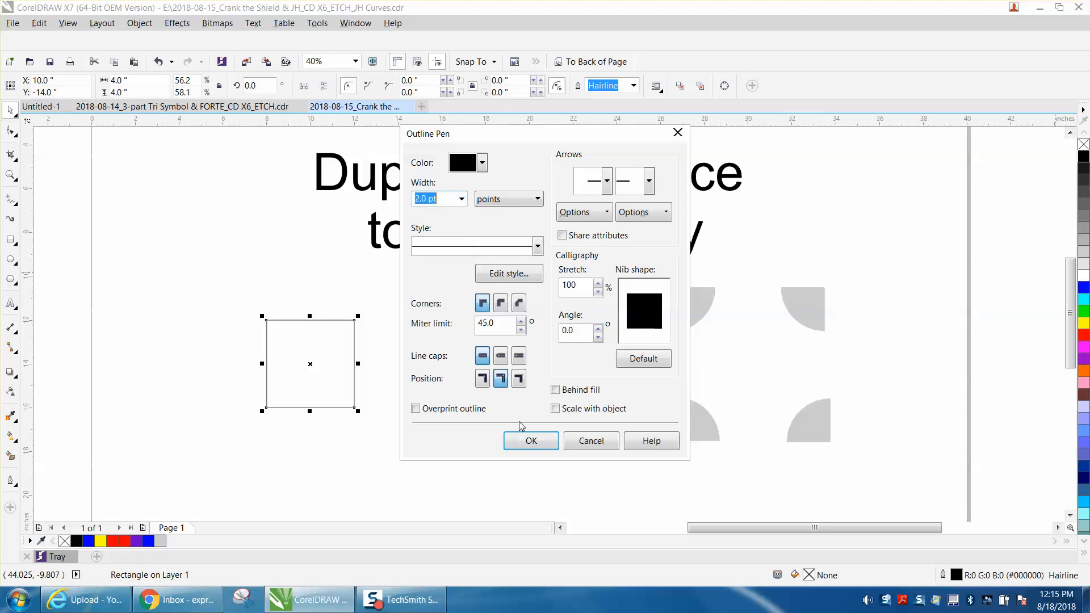
click(531, 441)
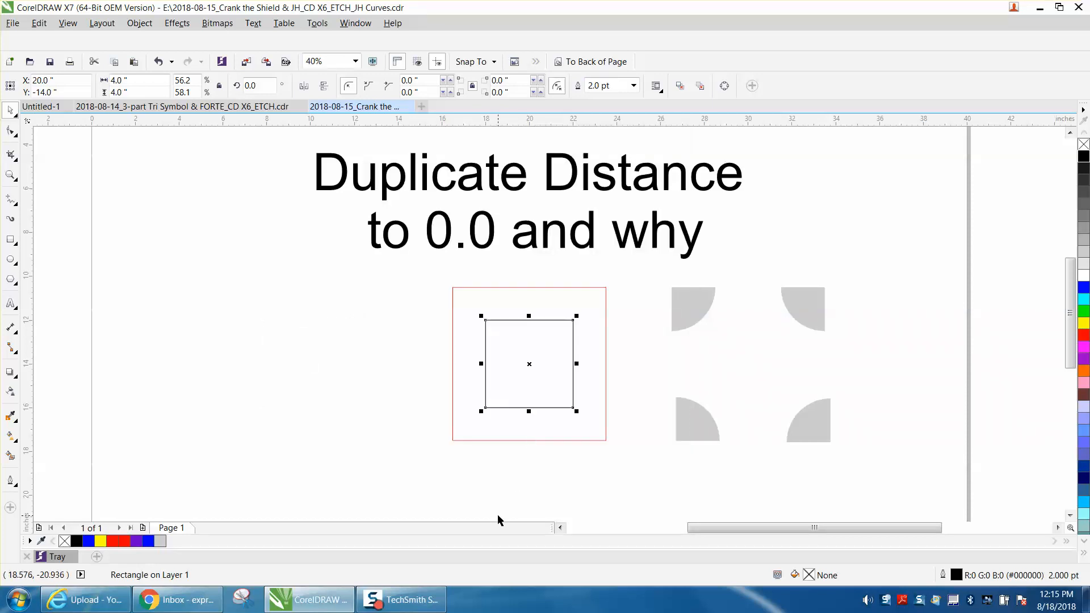